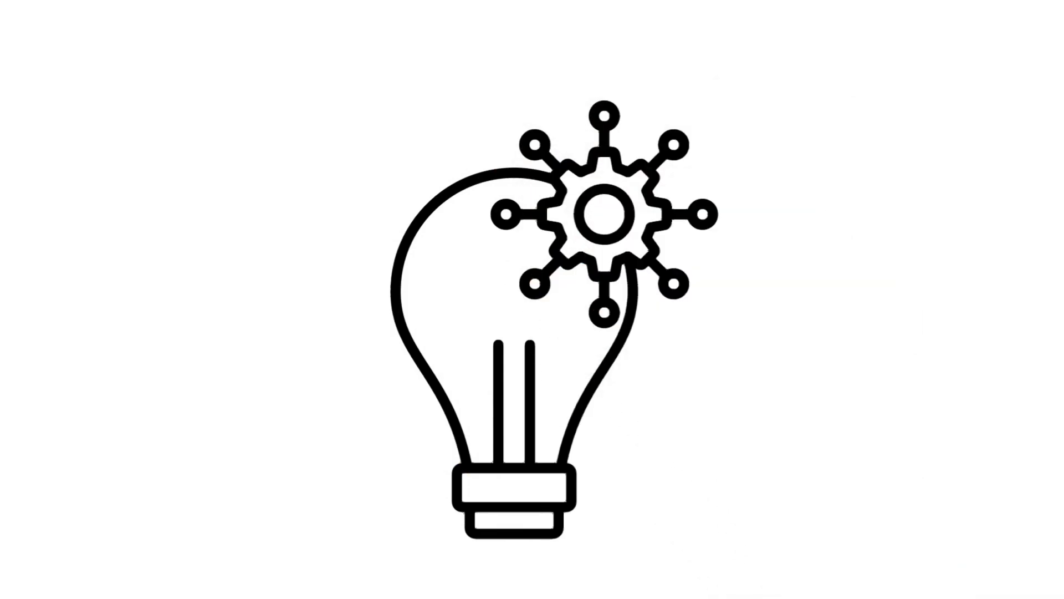
pyautogui.scroll(3)
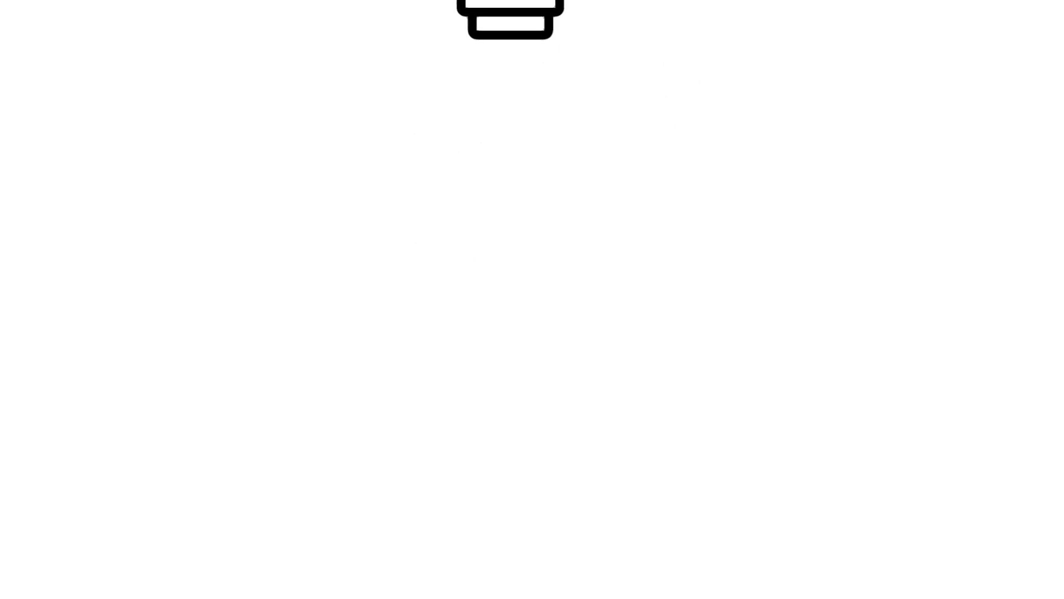